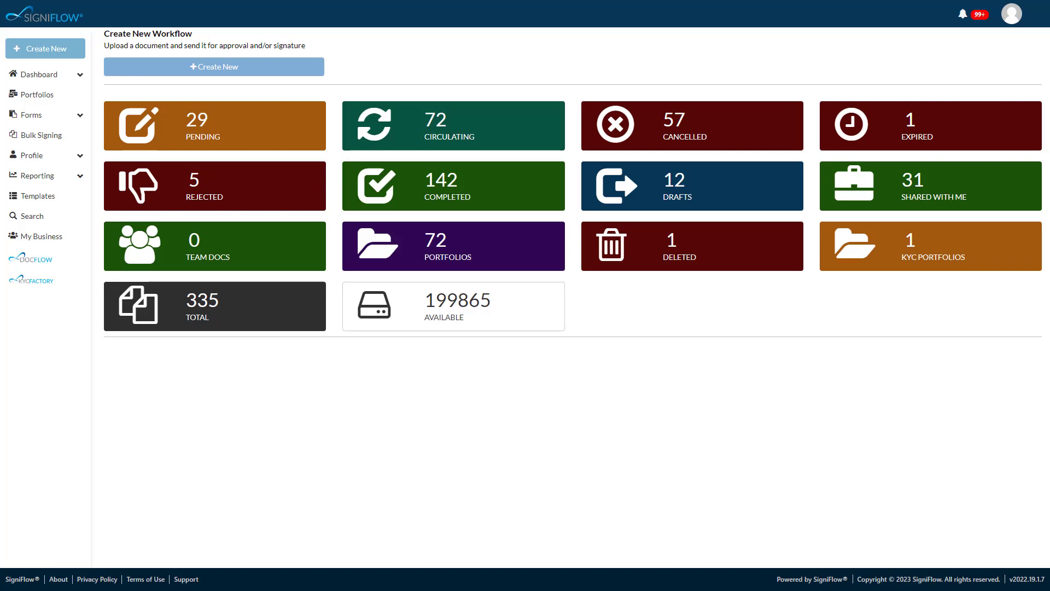
mouse_move(251, 66)
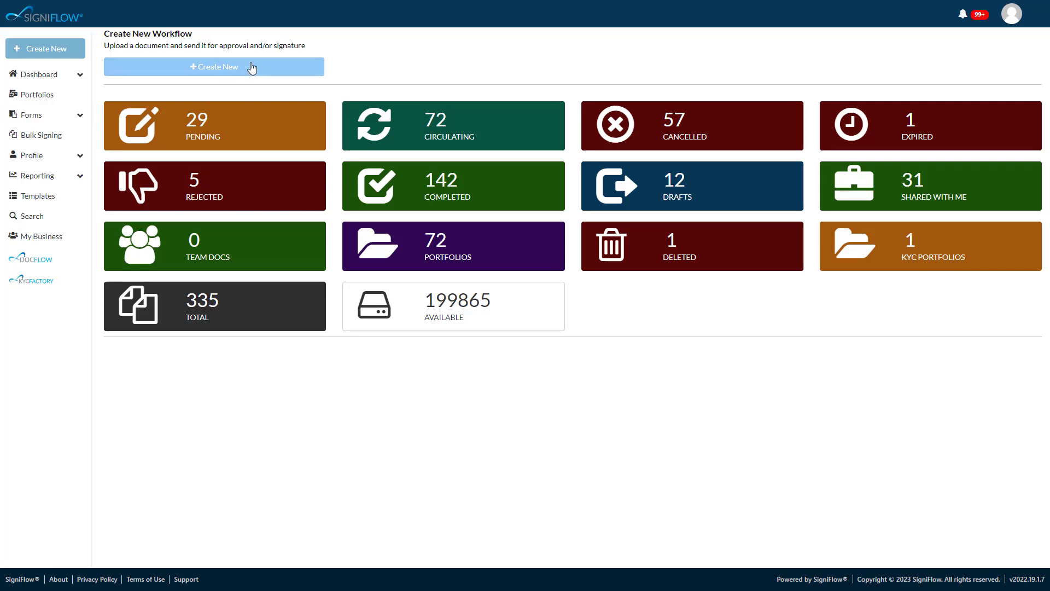
- Start a new workflow from the dashboard's Create New Workflow card
left_click(214, 66)
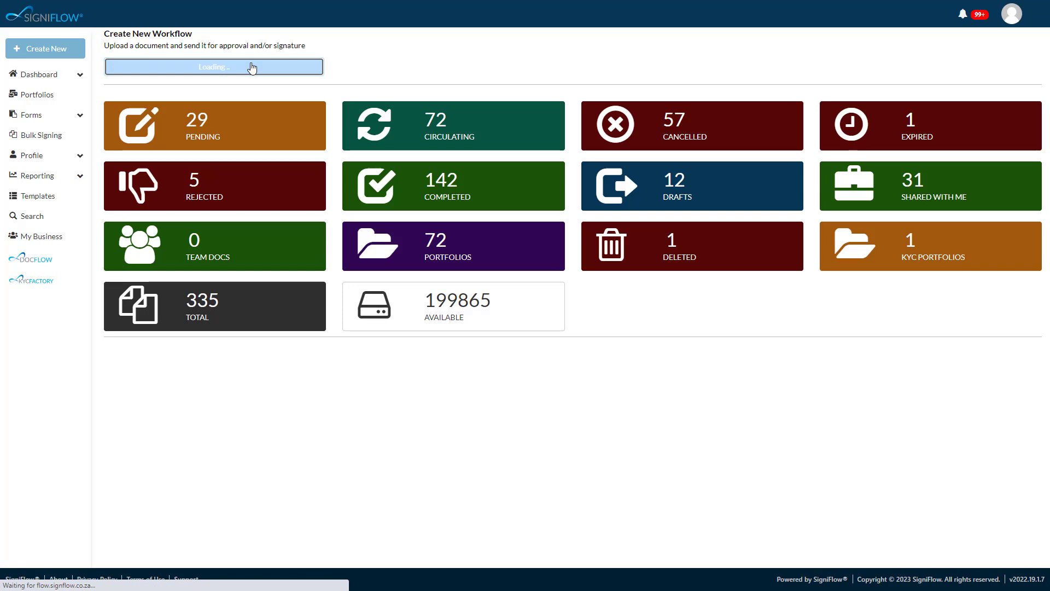
left_click(213, 67)
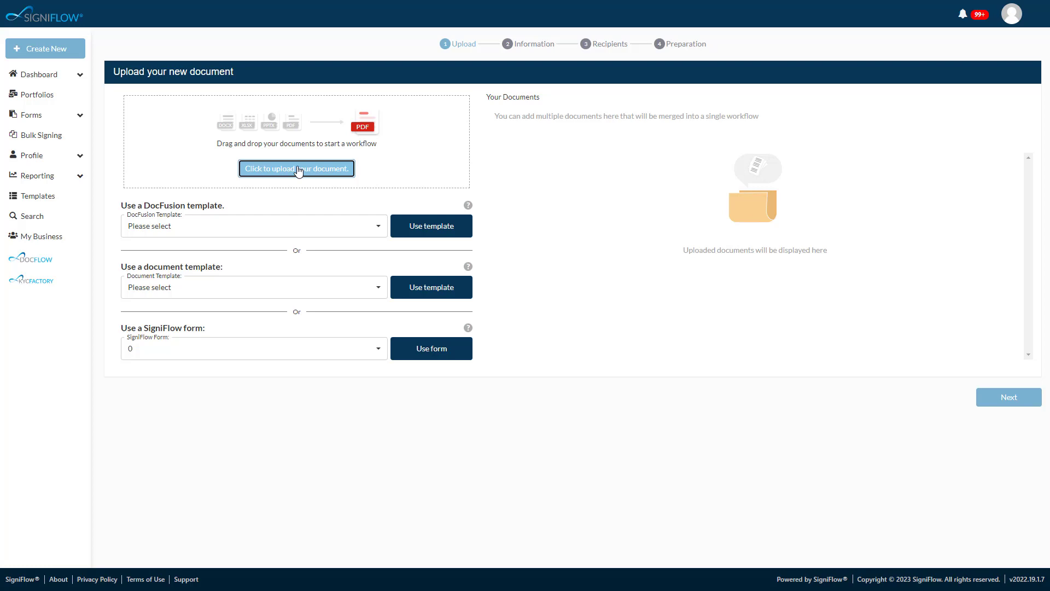
- Upload 'AAA - 3Sig - NEW FIELDS - Demo Agreement.pdf' and continue to document information
left_click(297, 169)
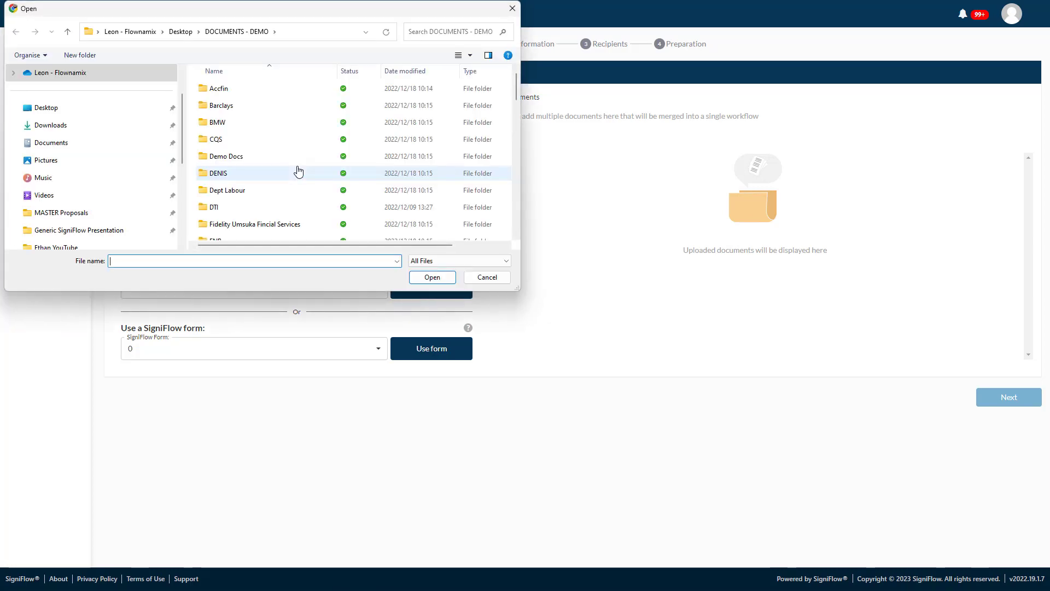
left_click(268, 129)
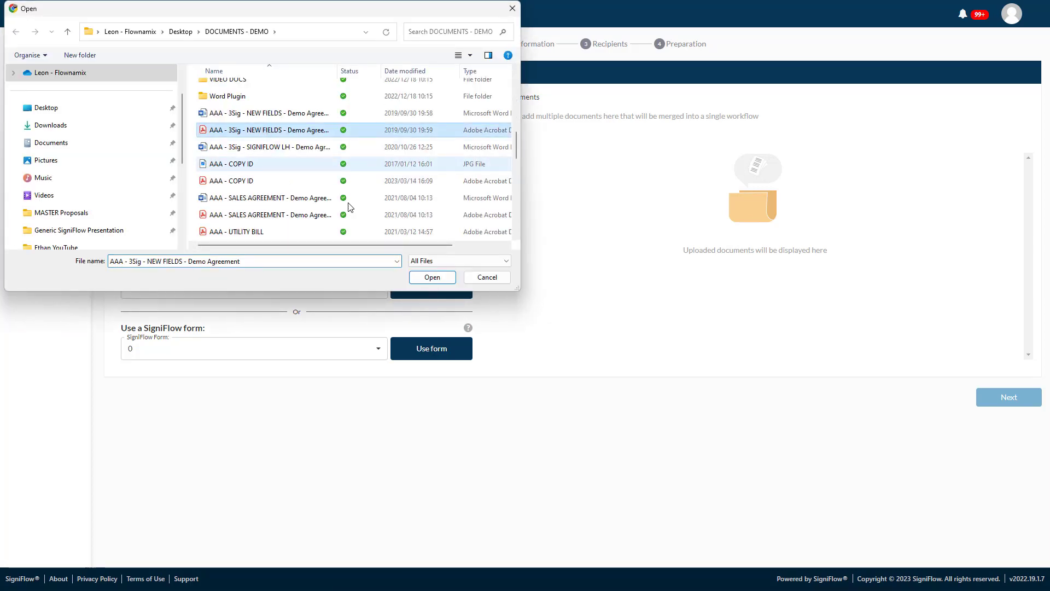
left_click(431, 277)
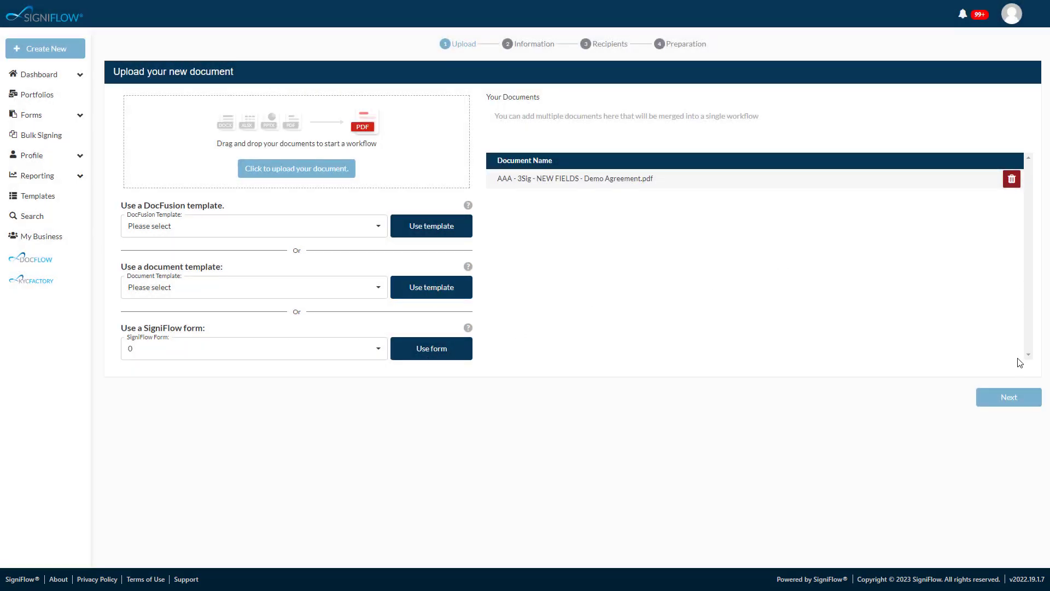
left_click(1008, 396)
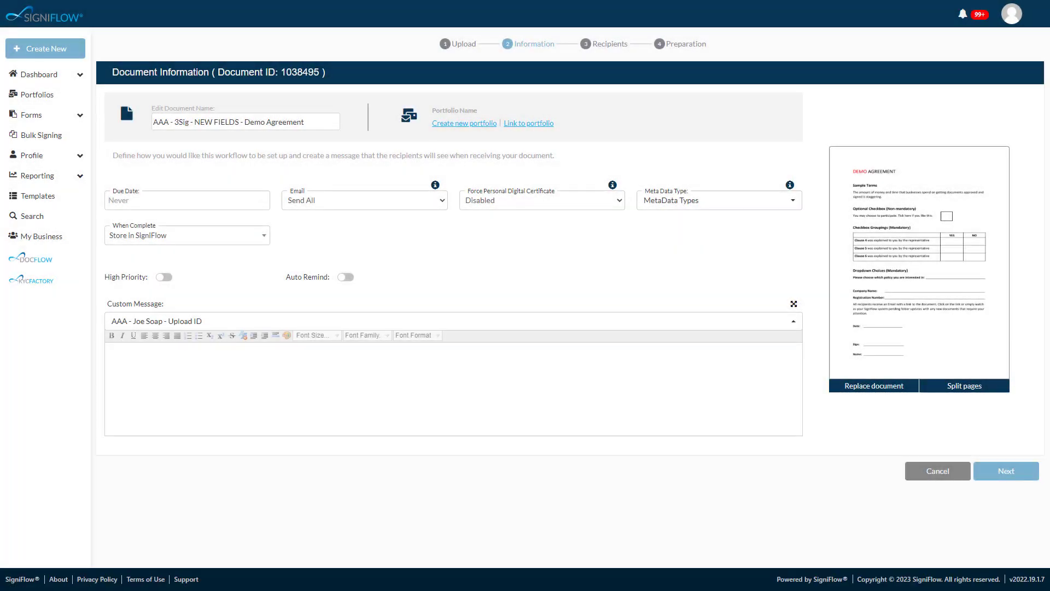
- Check the due date, enable High Priority and Auto Remind, and continue to recipients
left_click(187, 199)
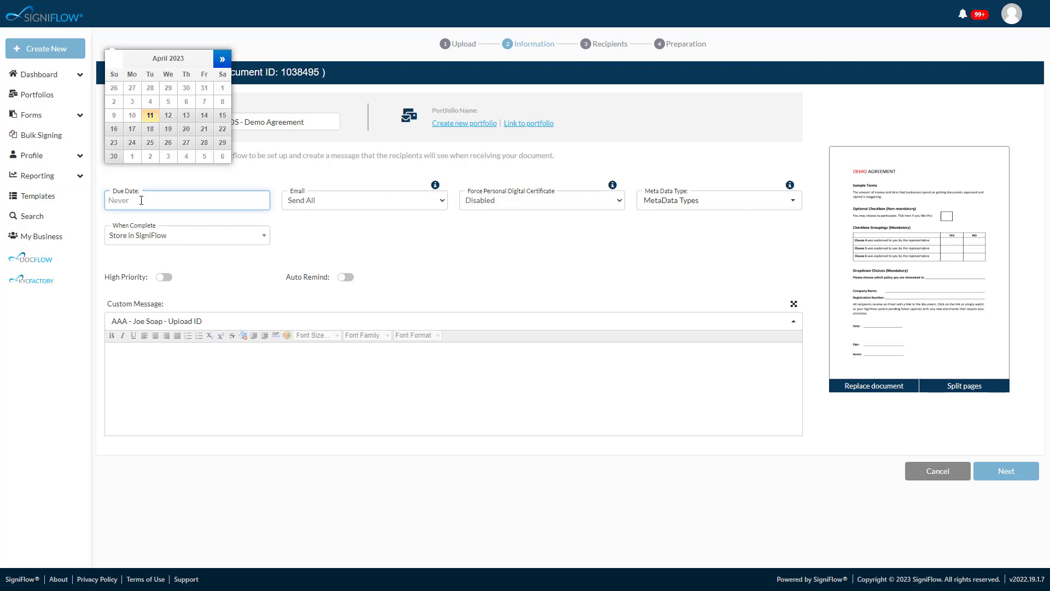
left_click(164, 277)
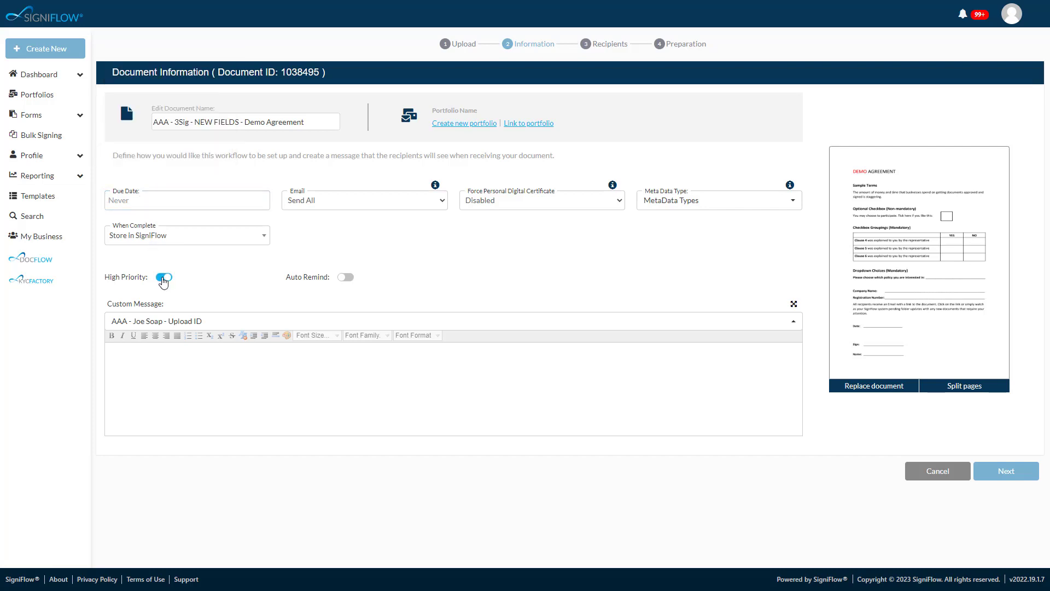
left_click(344, 277)
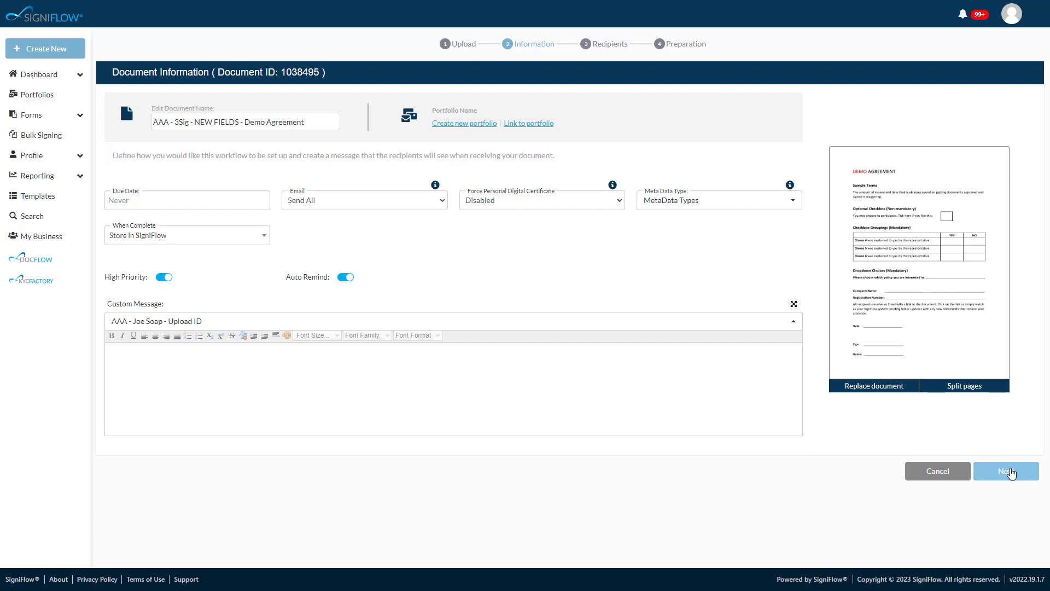
left_click(1006, 470)
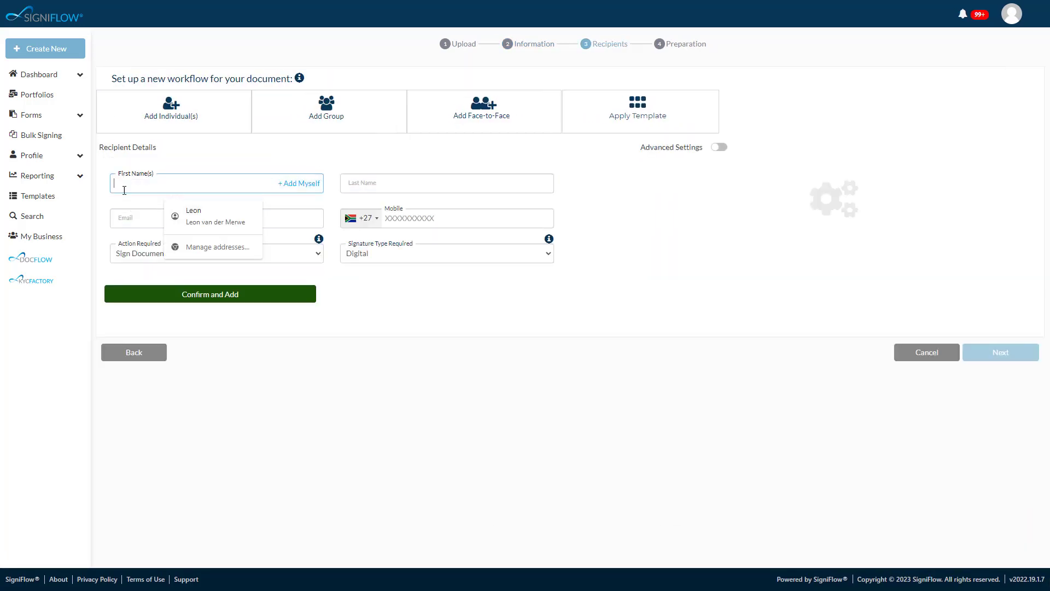
- Add recipient Joe Soap with Signature Type Required set to Electronic and continue to preparation
type("a")
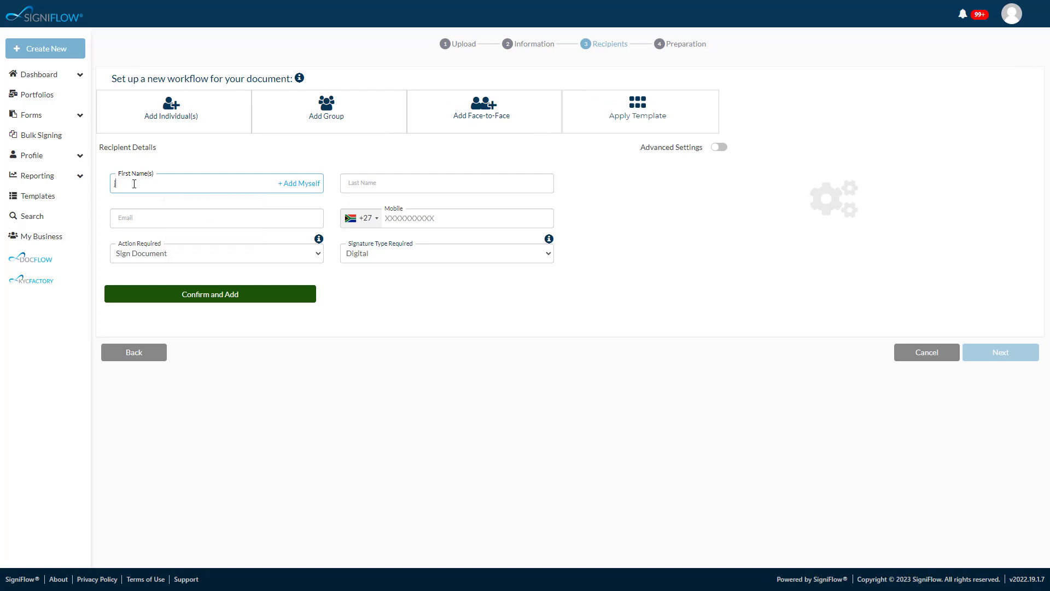
type("Joe")
left_click(446, 183)
type("Soap")
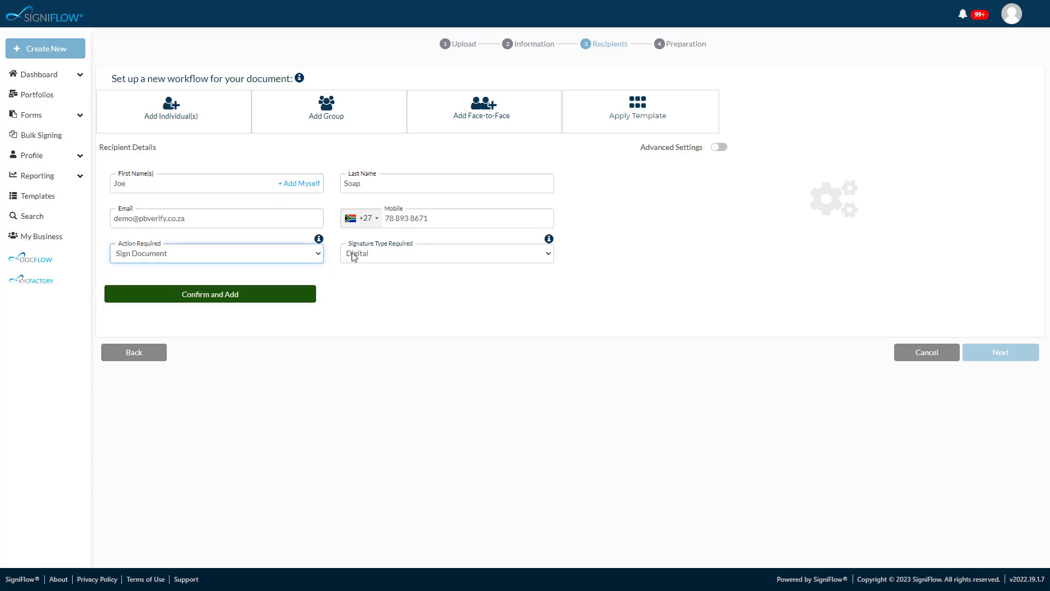
left_click(445, 253)
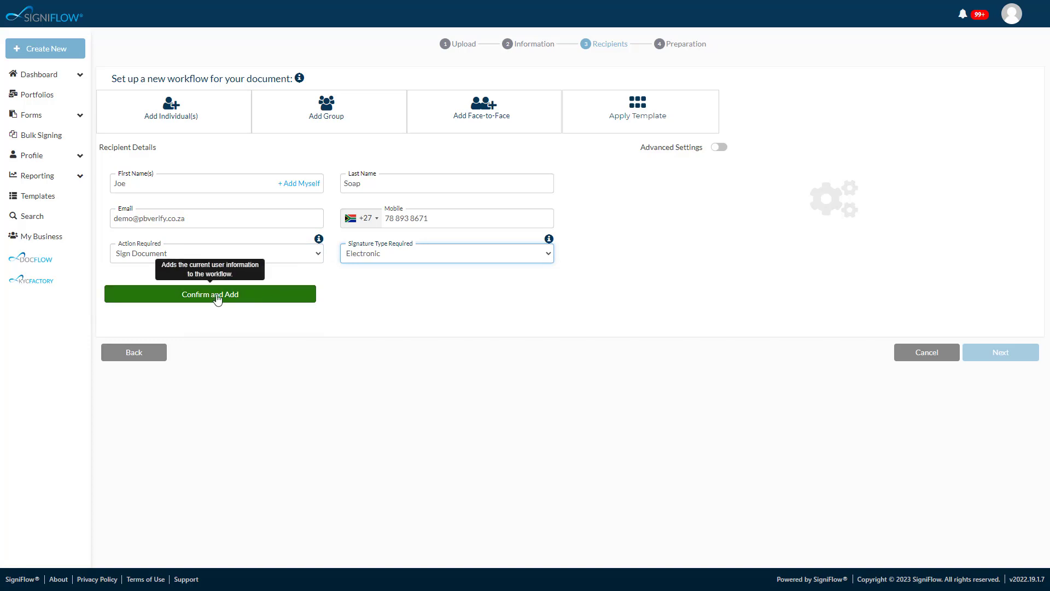
left_click(210, 295)
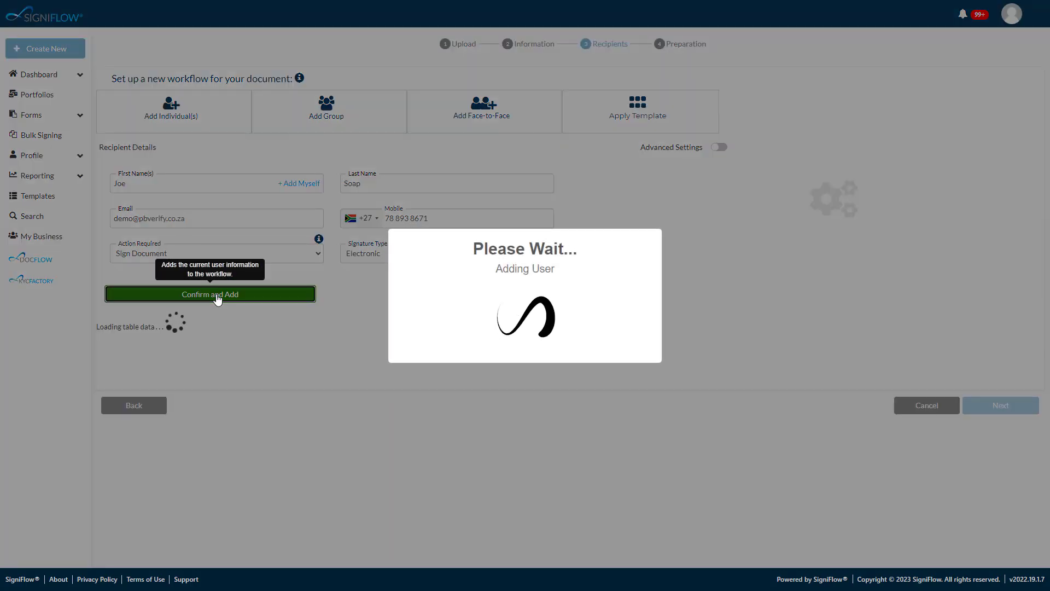
left_click(210, 293)
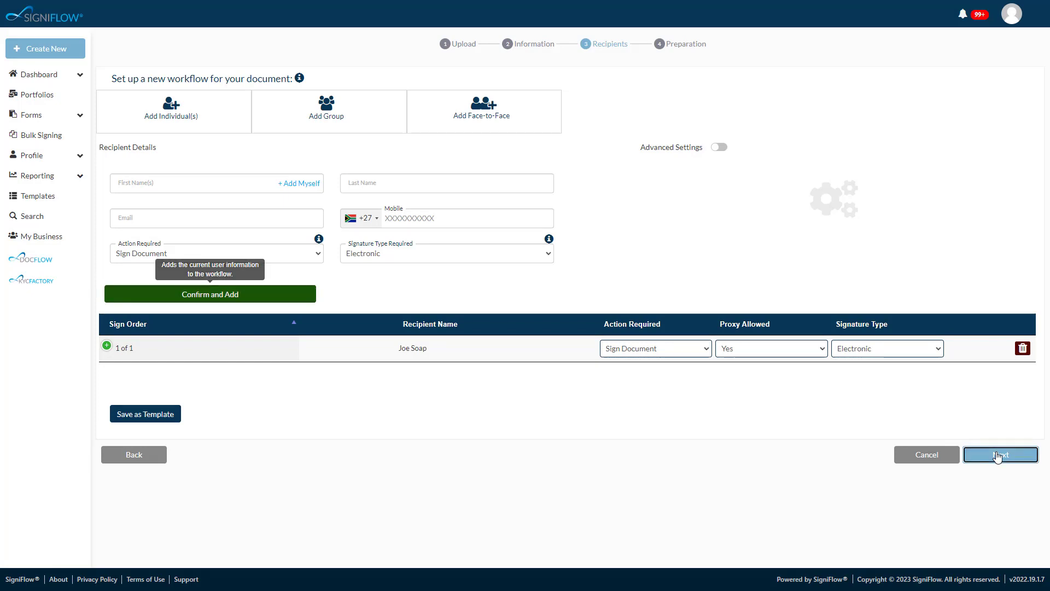
left_click(999, 454)
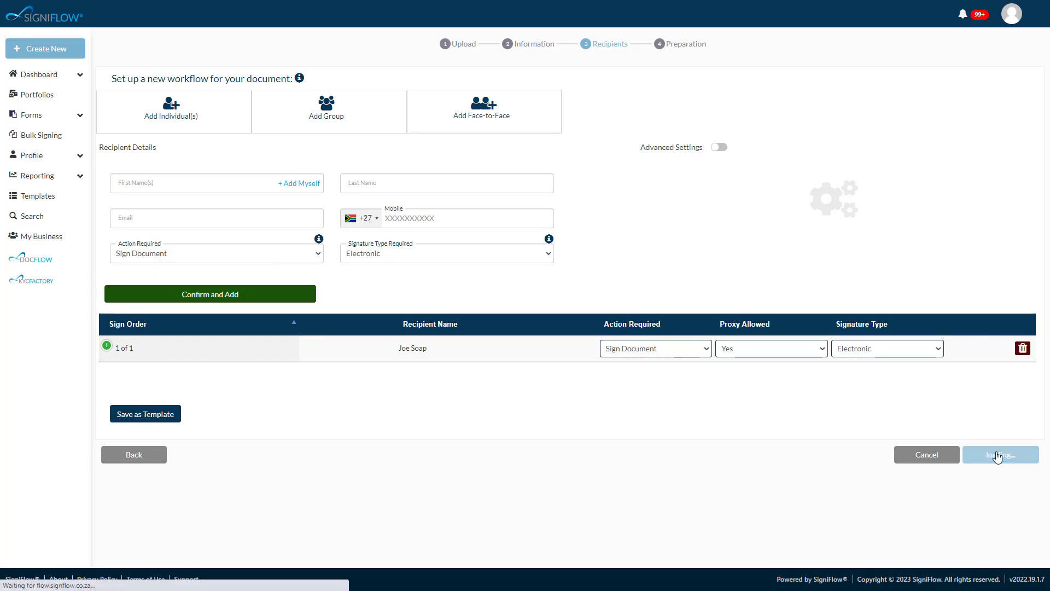
left_click(1000, 454)
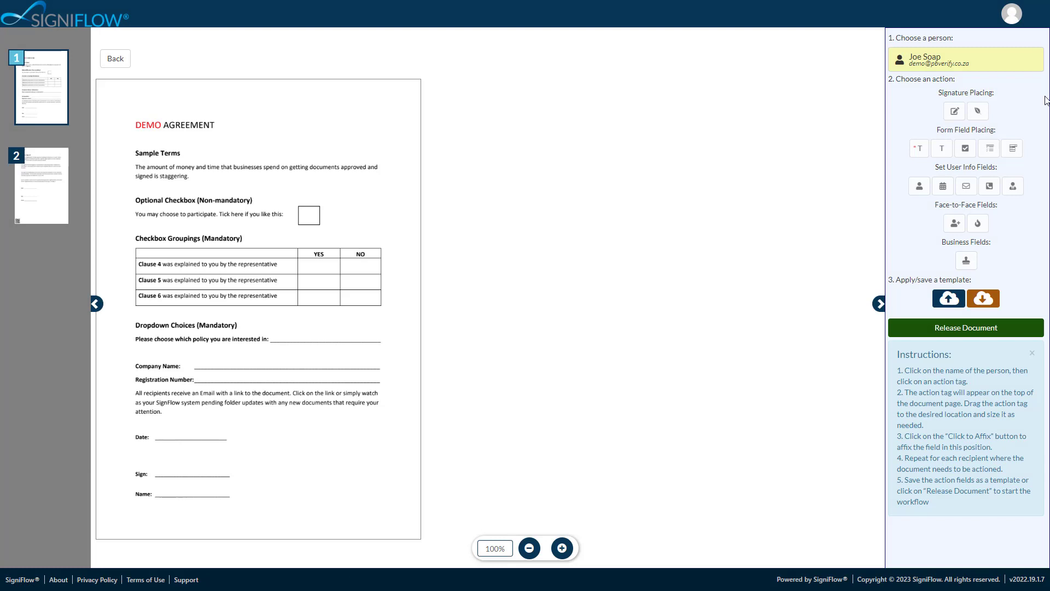
- Affix a signature field for Joe Soap on the agreement's Sign line and release the document
left_click(965, 59)
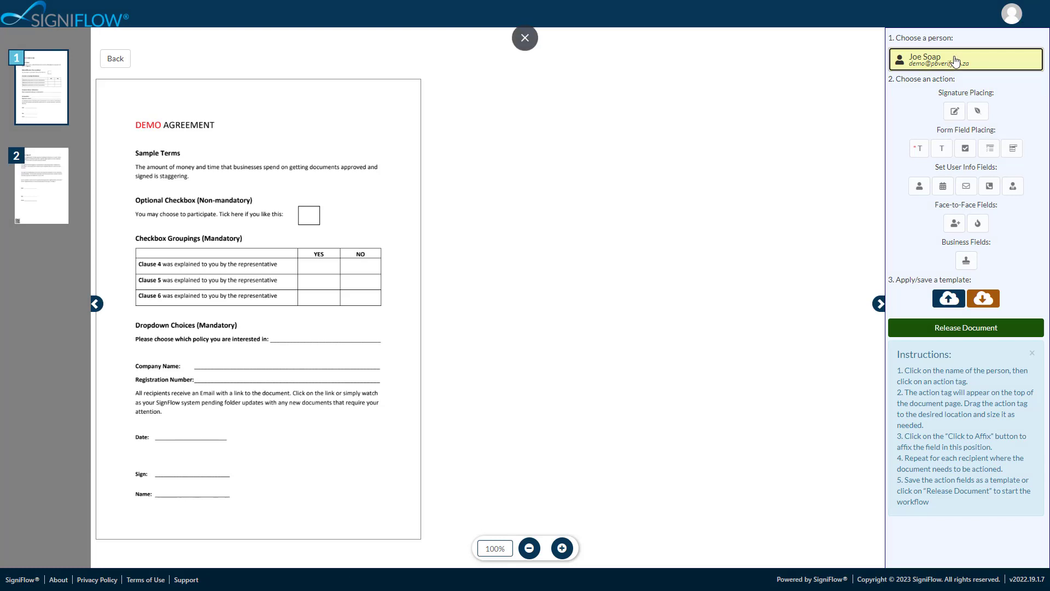
left_click(954, 110)
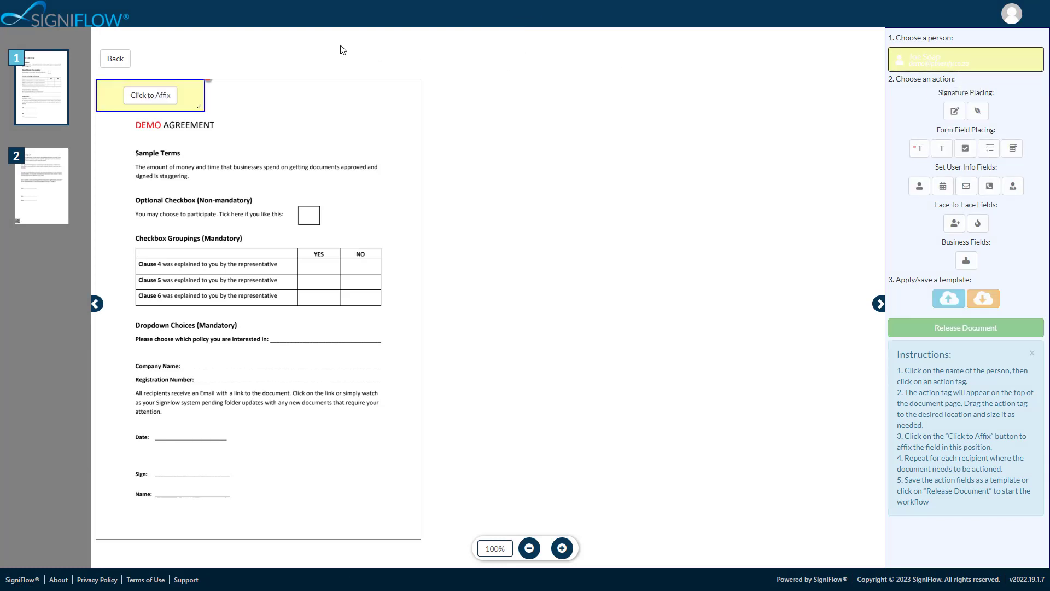
left_click_drag(150, 94, 187, 481)
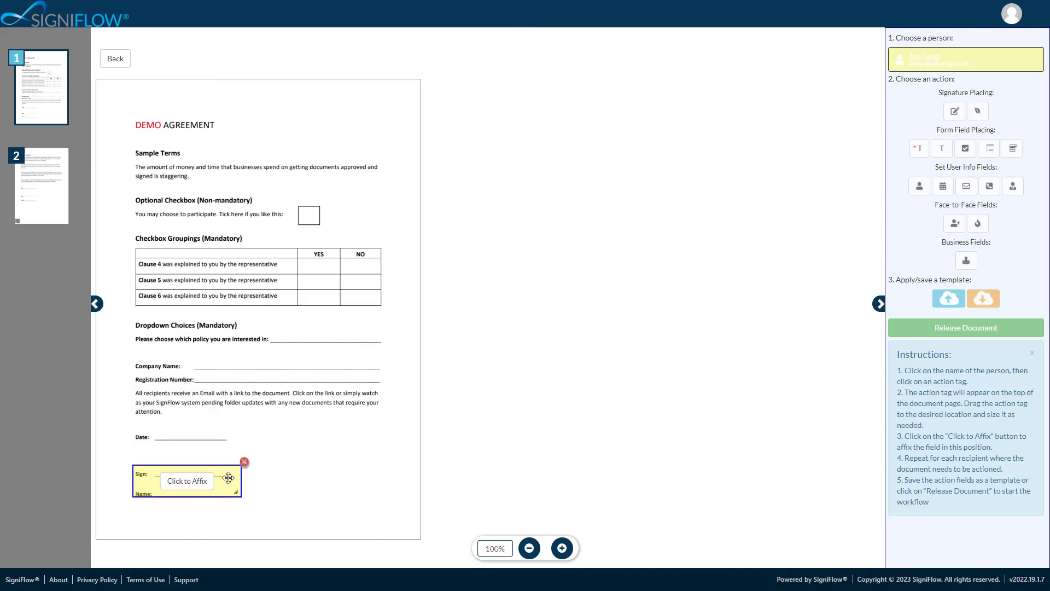
left_click_drag(228, 480, 248, 465)
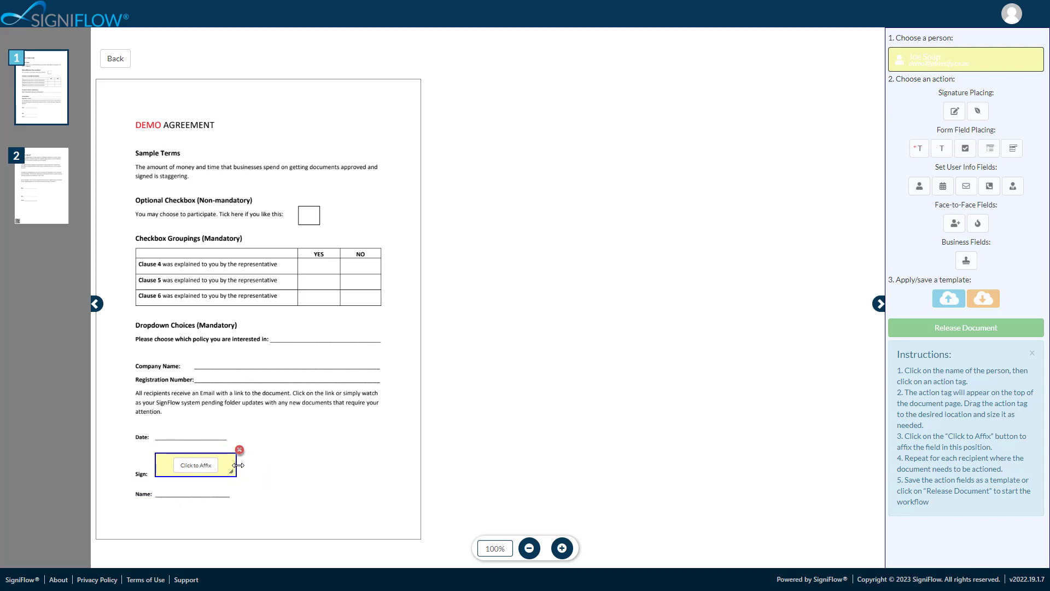
left_click(196, 464)
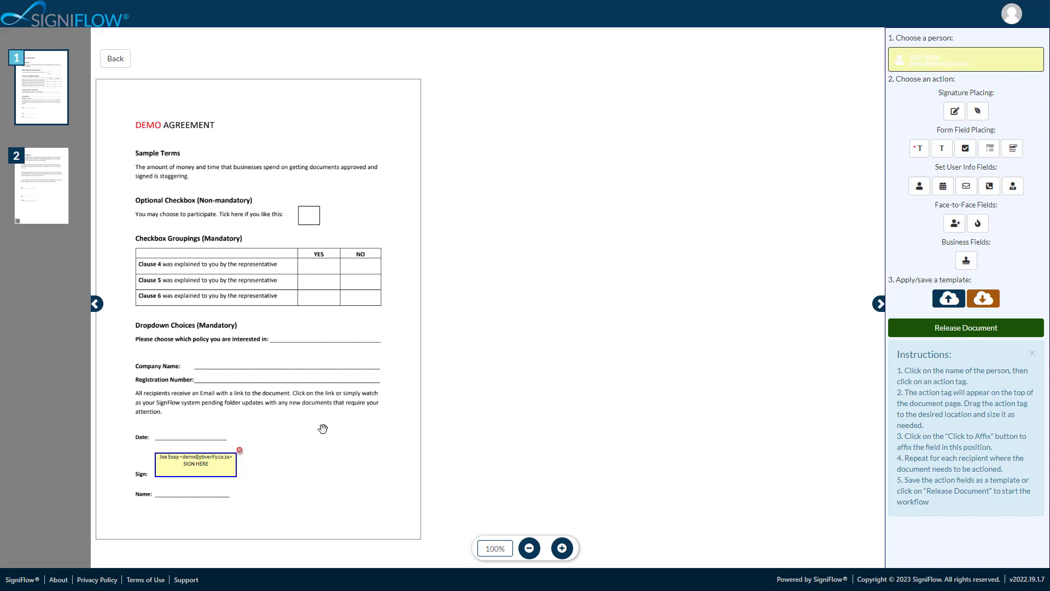
mouse_move(965, 327)
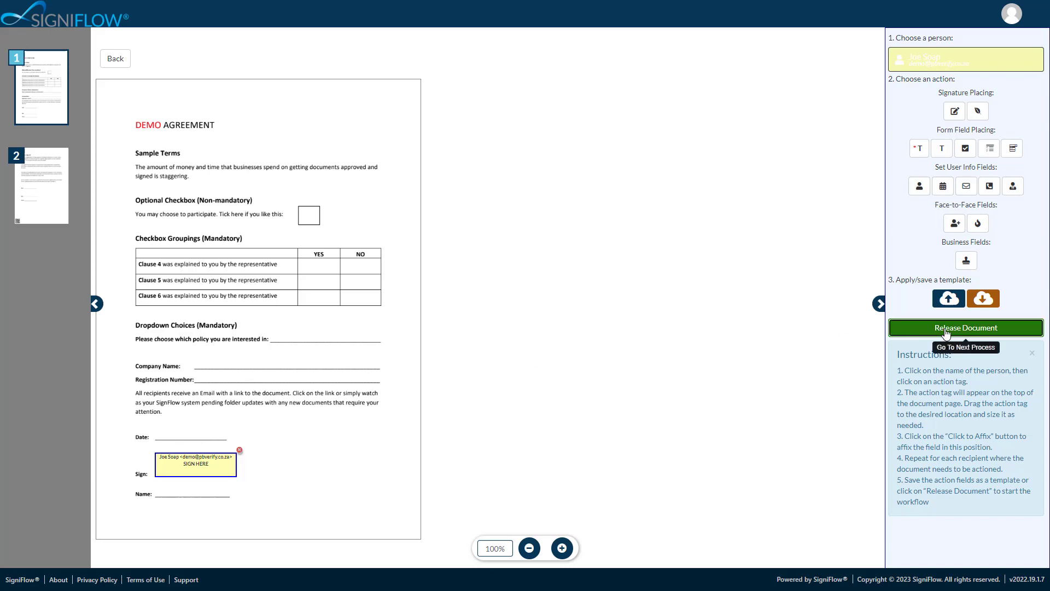
left_click(965, 327)
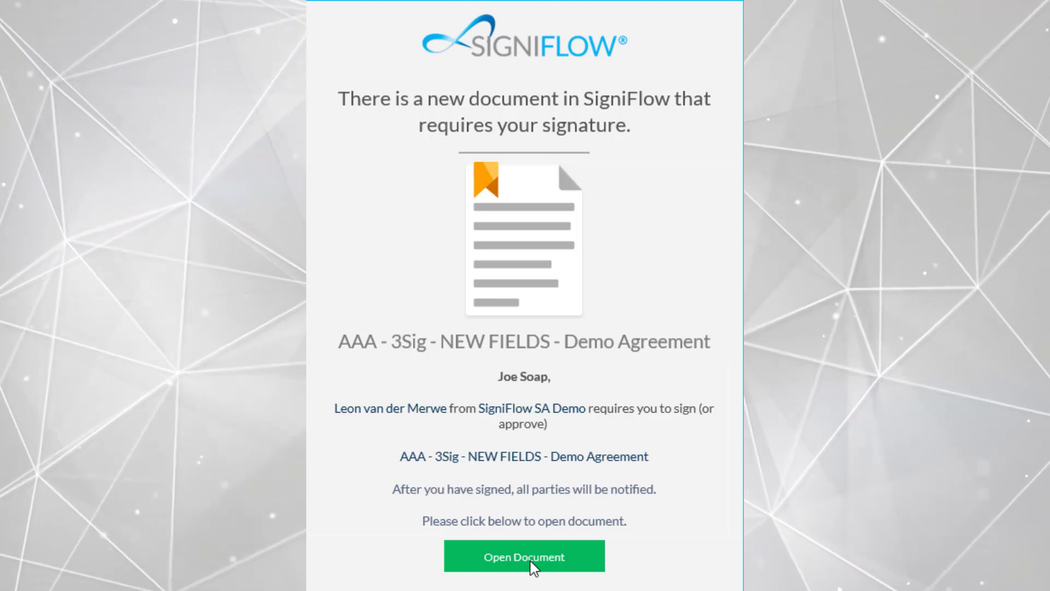
- From the email link, draw a hand signature at Sign Here and sign the document as Joe Soap
left_click(524, 556)
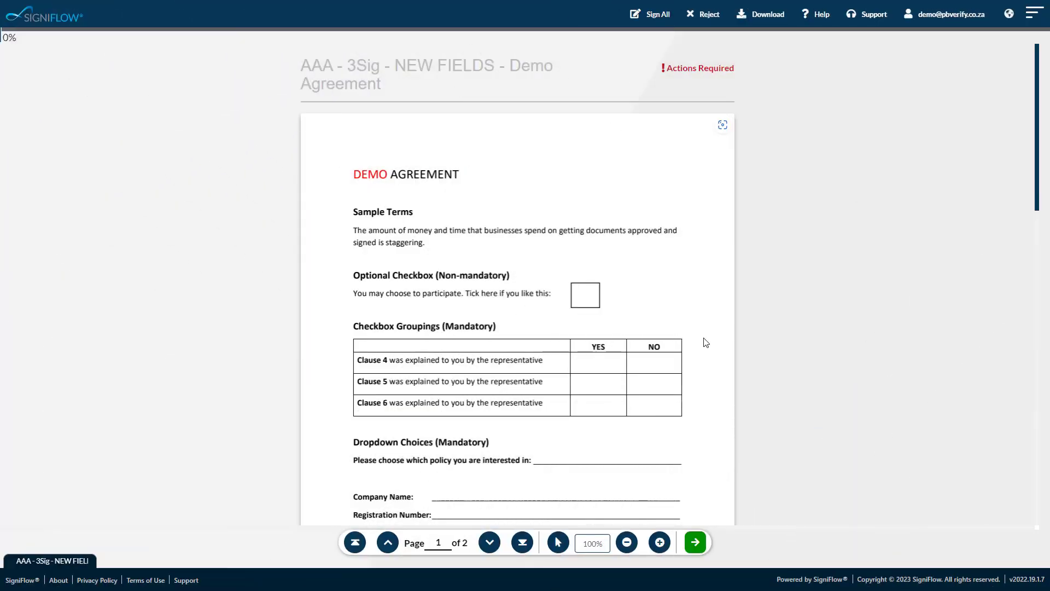
scroll("down", 3)
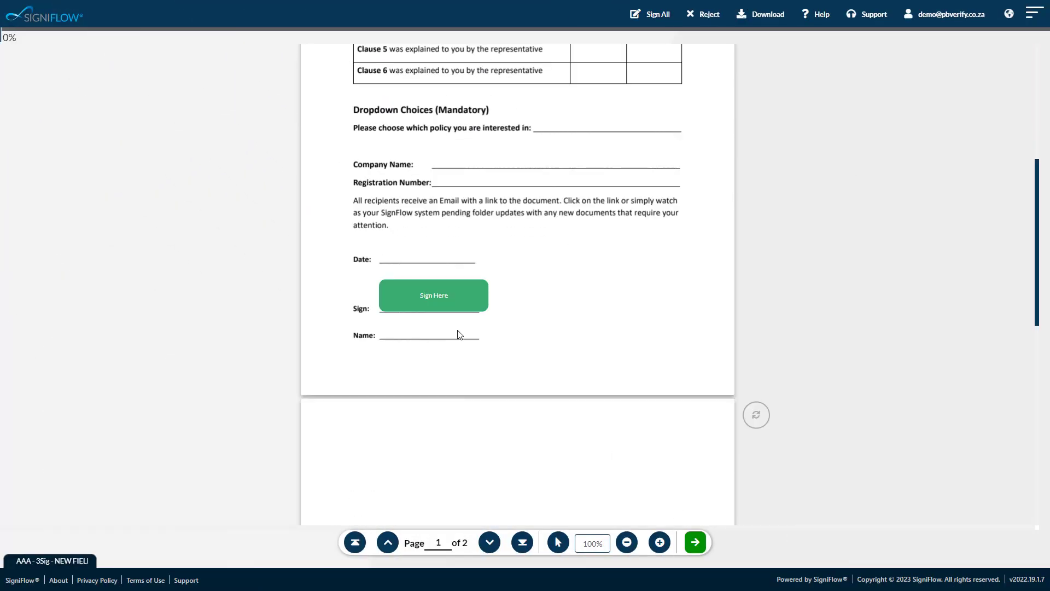
left_click(433, 295)
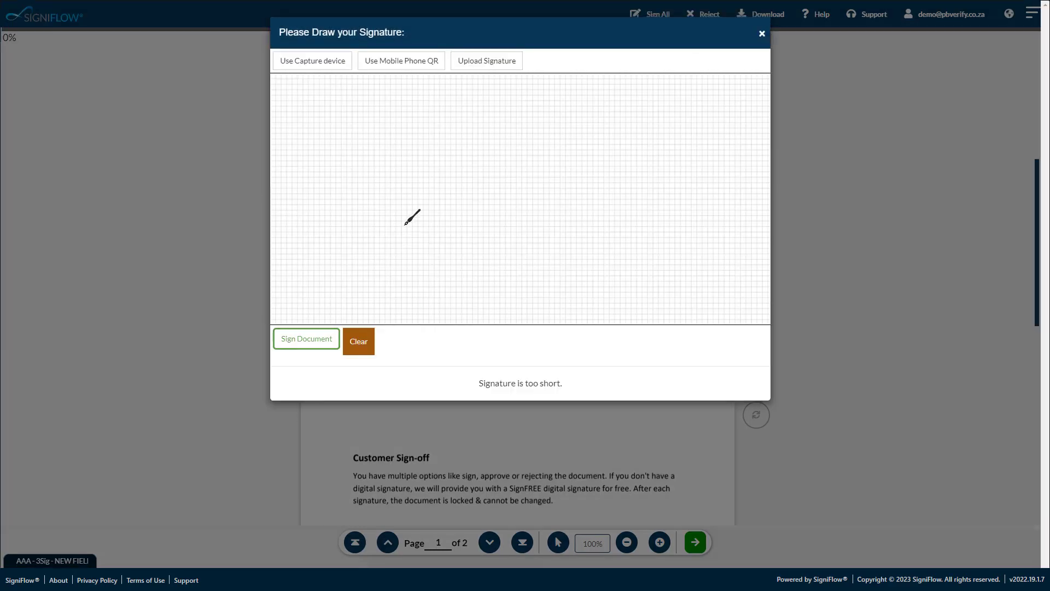
left_click_drag(405, 218, 569, 73)
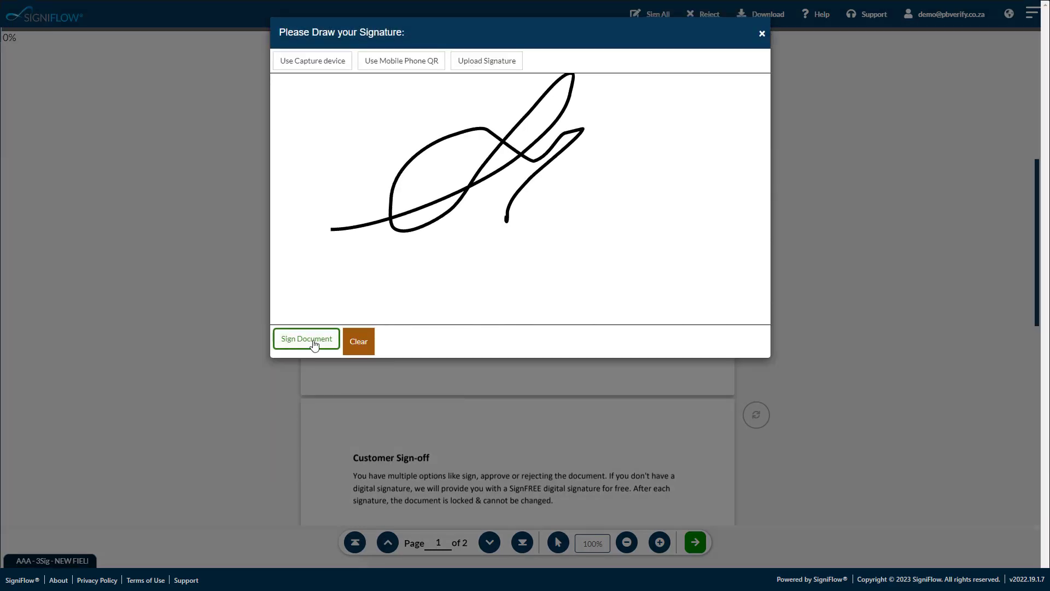
left_click(306, 338)
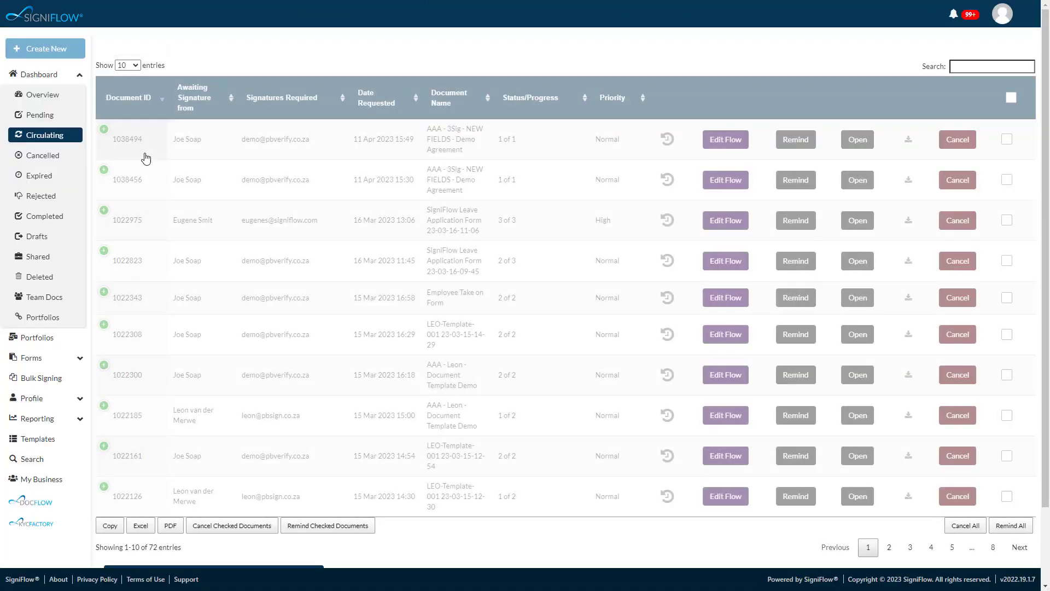
- View the agreement's activity in Circulating, then expand its full activity log under Completed
left_click(103, 139)
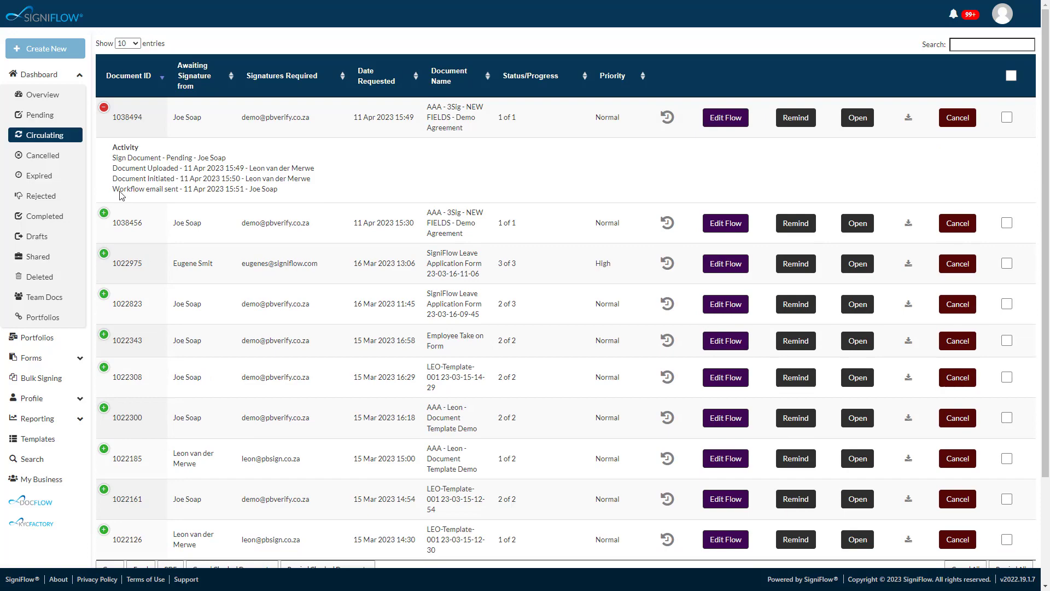
left_click(42, 215)
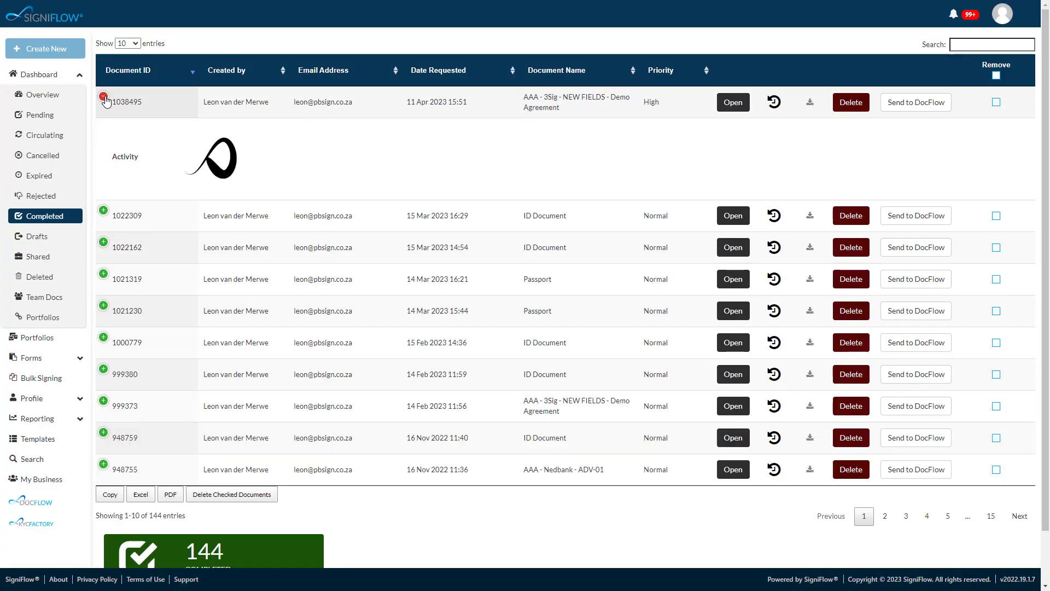
left_click(103, 101)
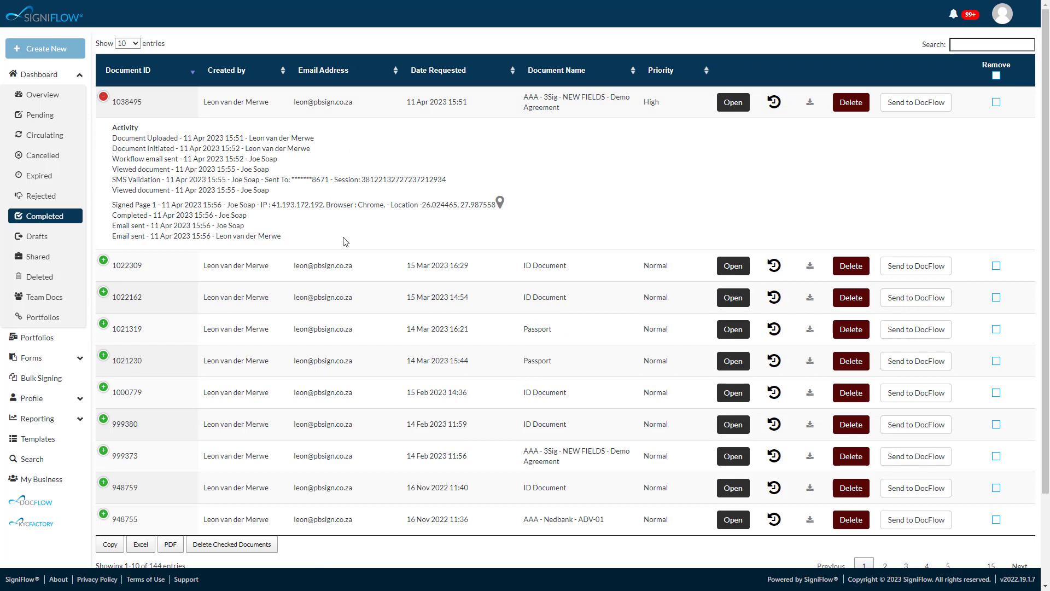
mouse_move(41, 94)
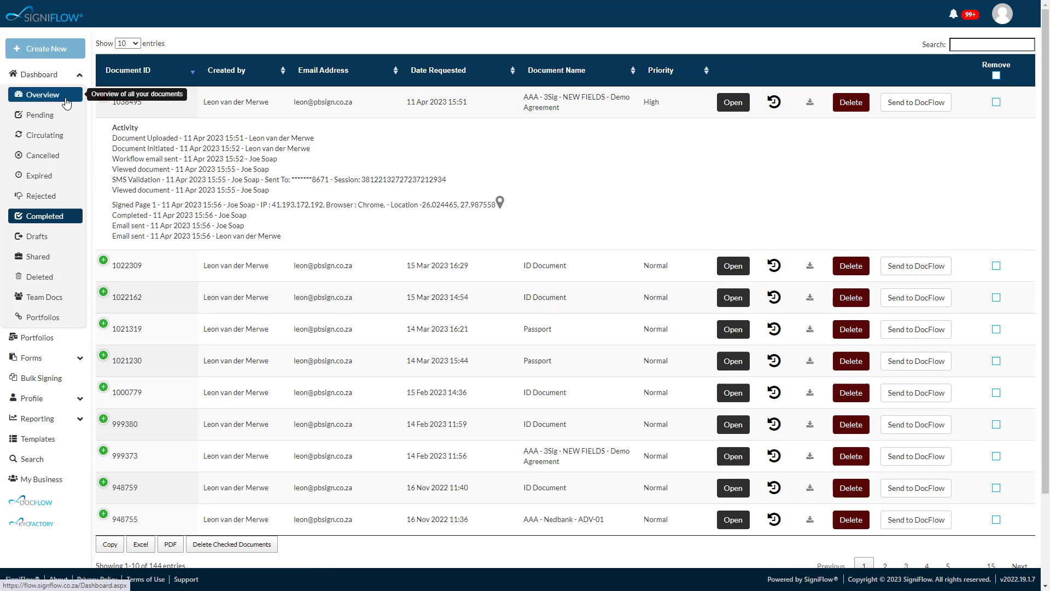